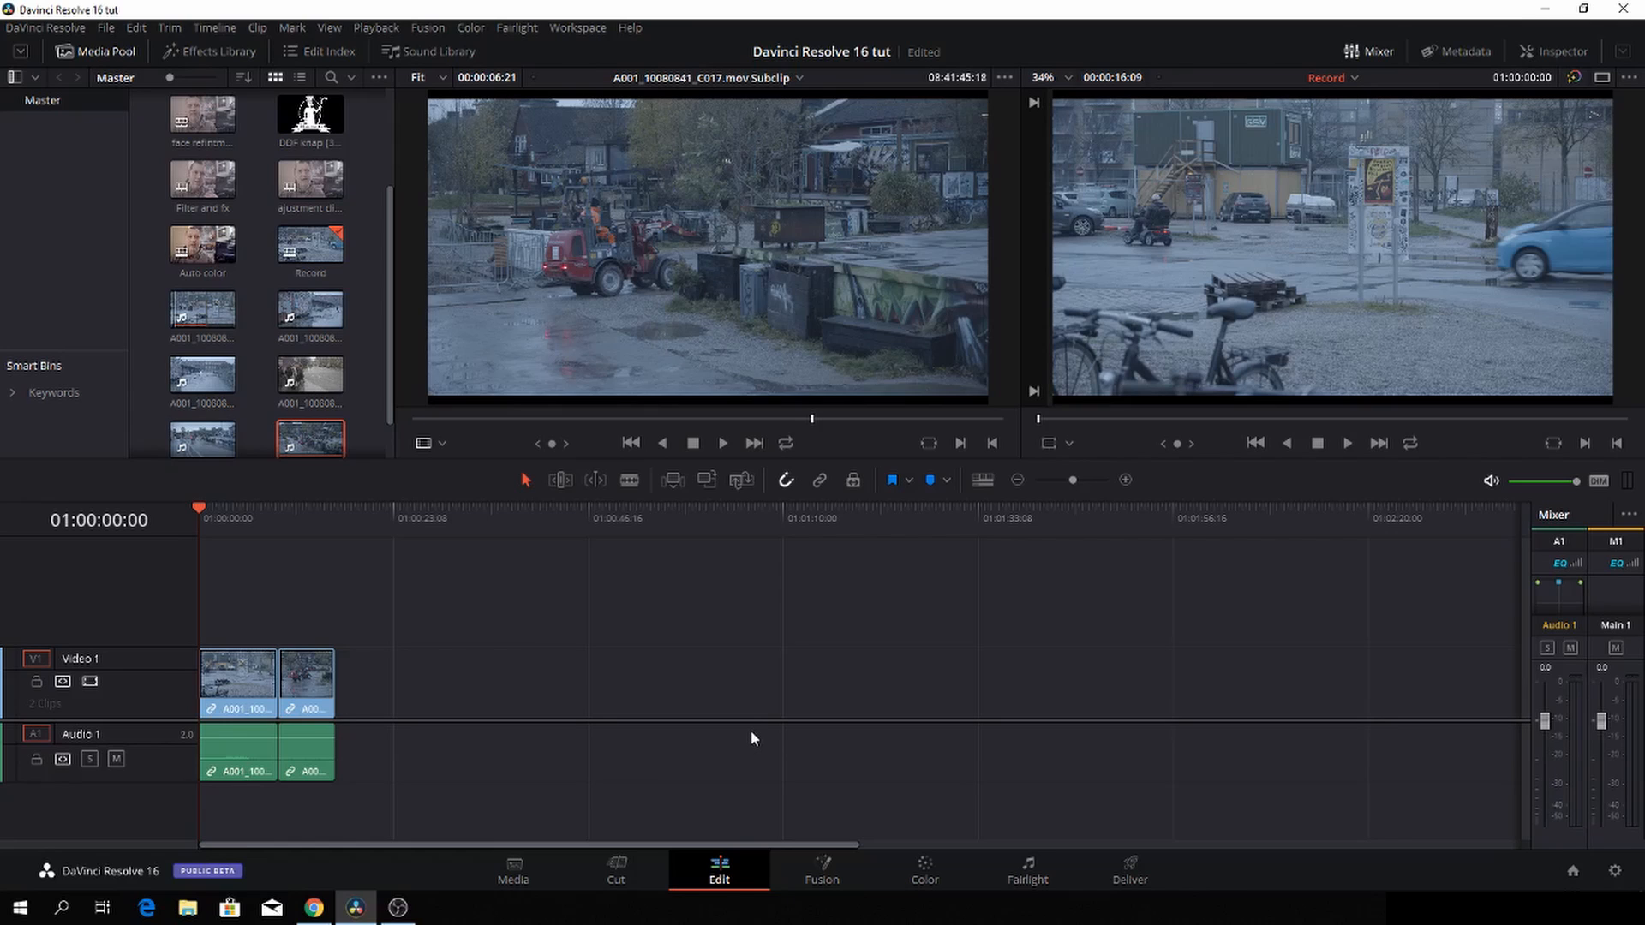
pyautogui.moveTo(712, 729)
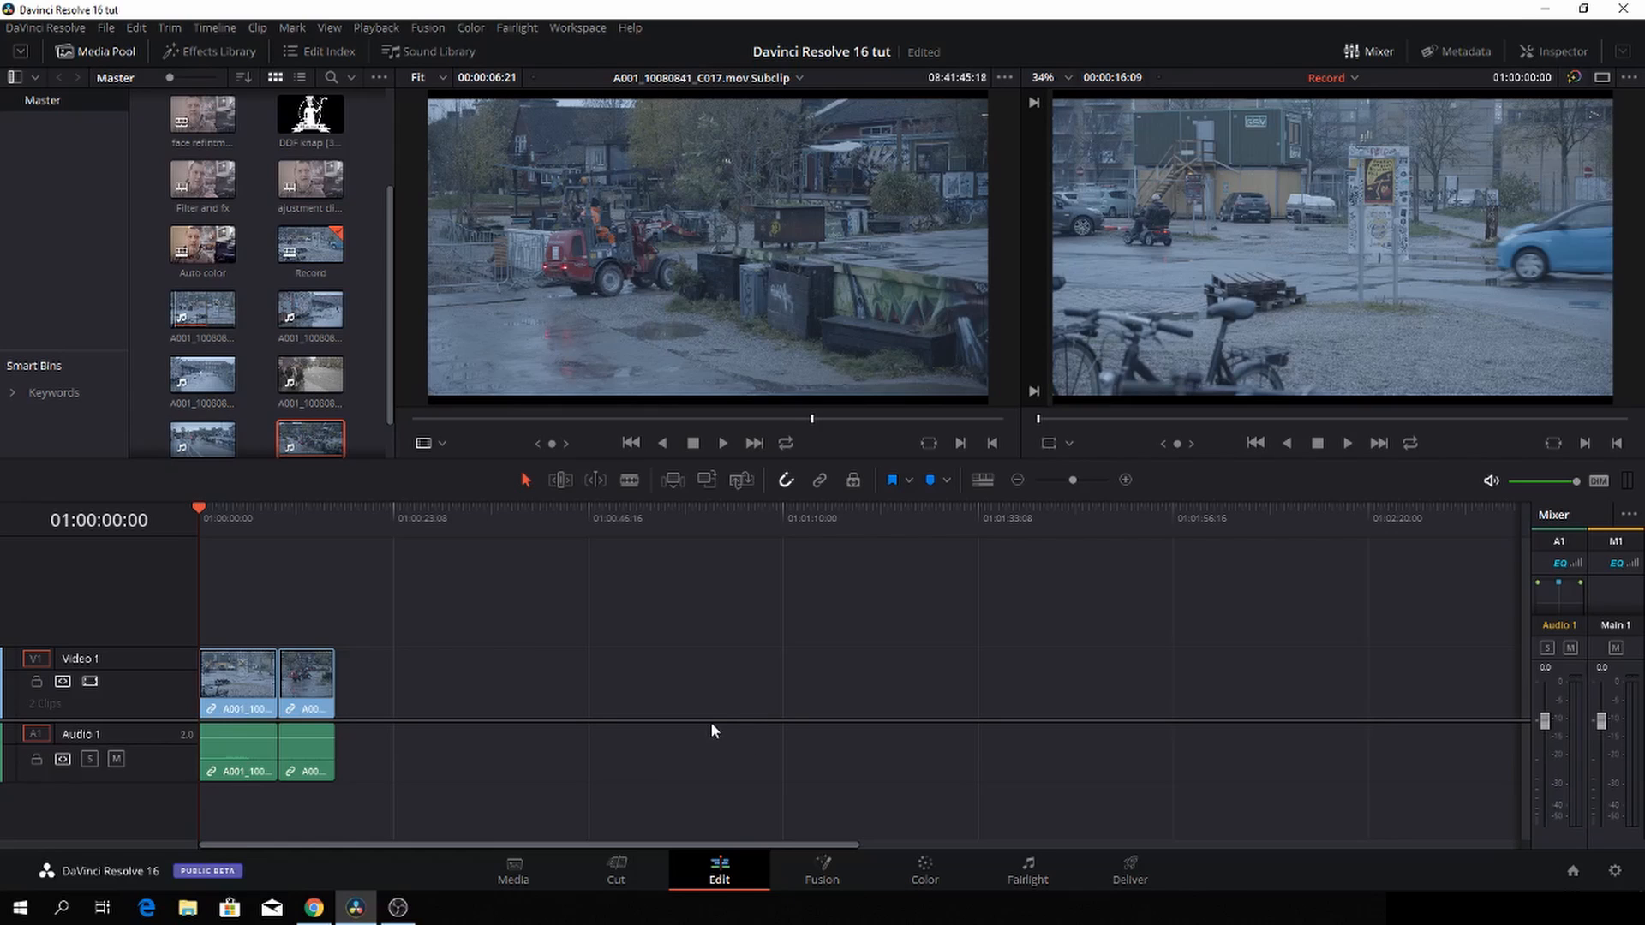
pyautogui.moveTo(716, 717)
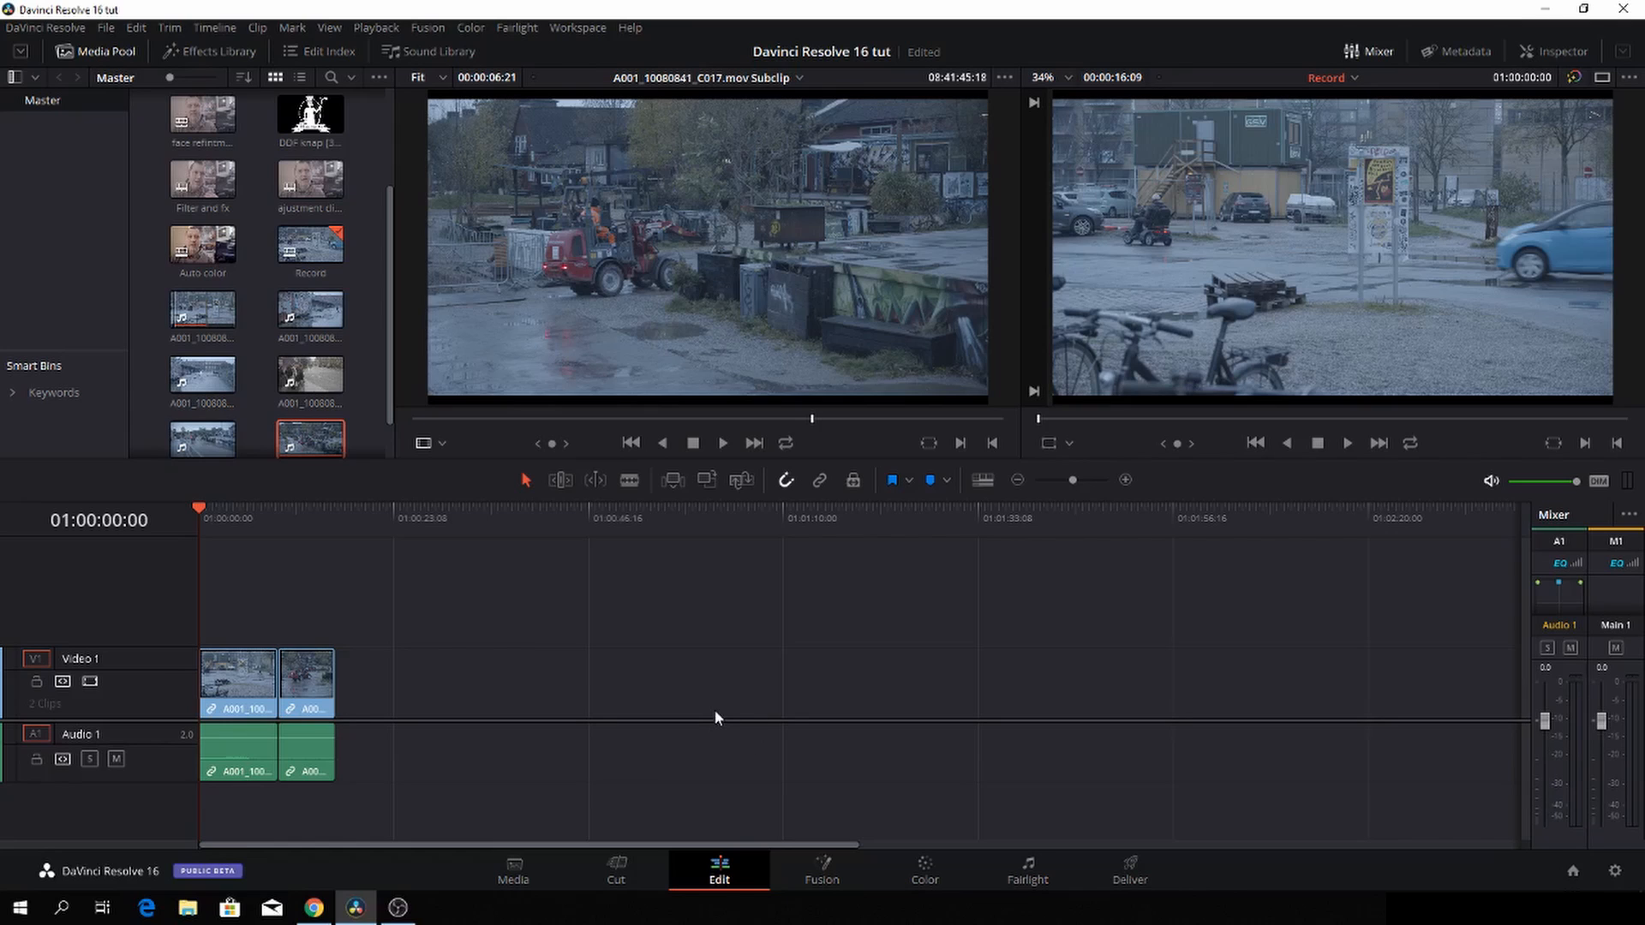
# - Check for software updates, then switch to the Color page and toggle Bypass Color Grades
pyautogui.click(202, 375)
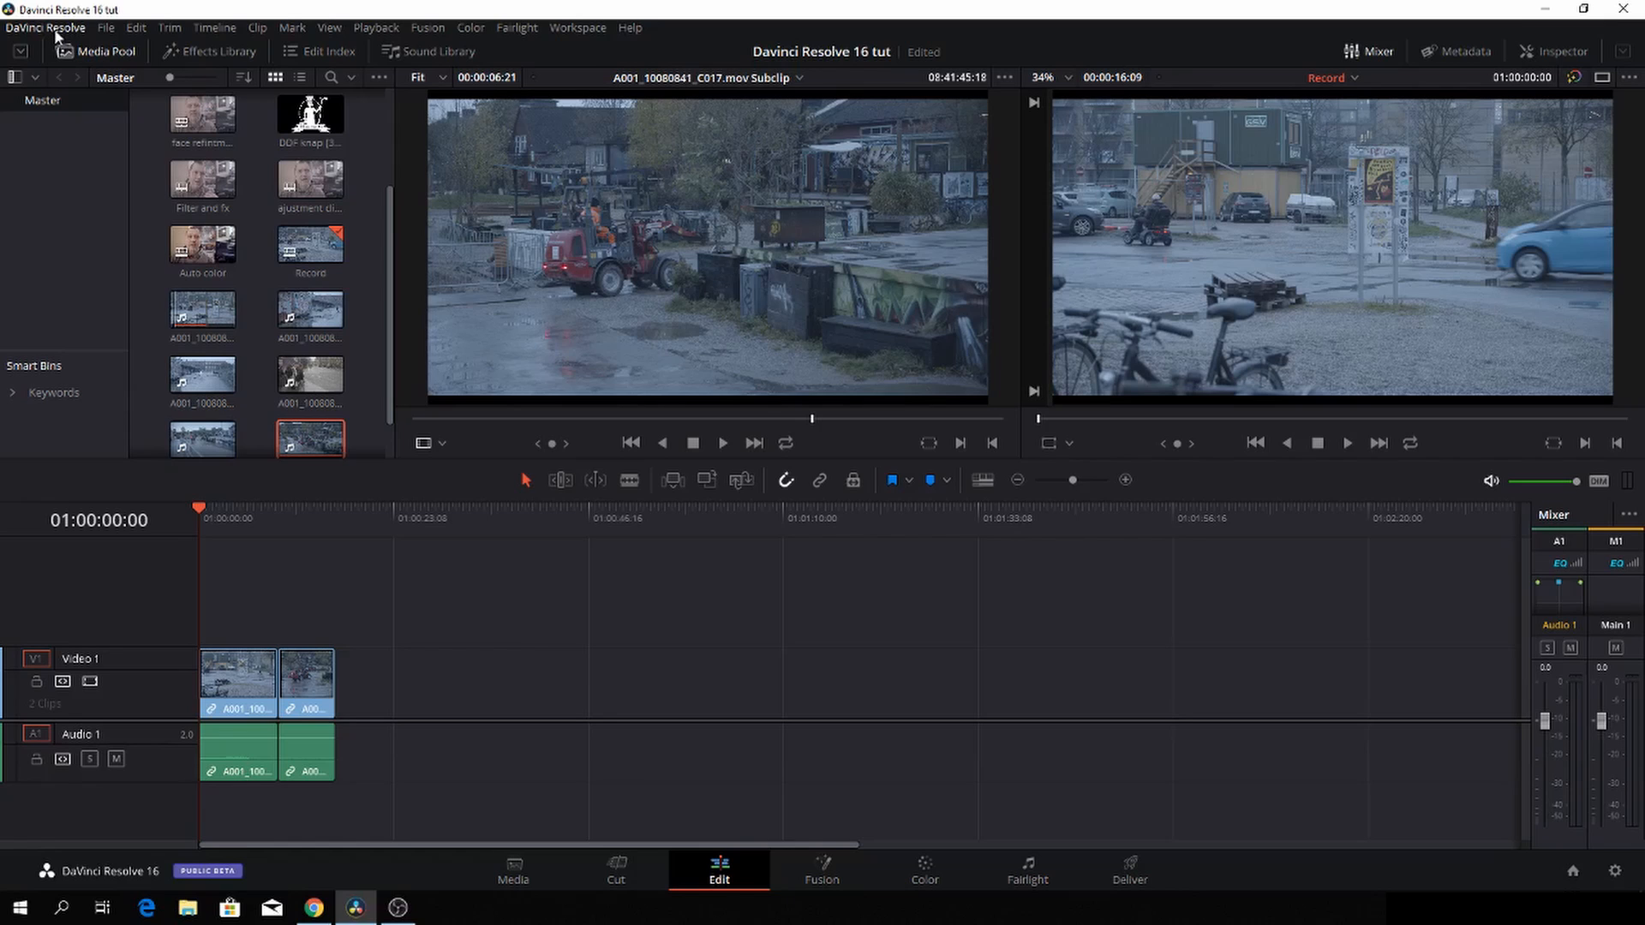
pyautogui.click(47, 28)
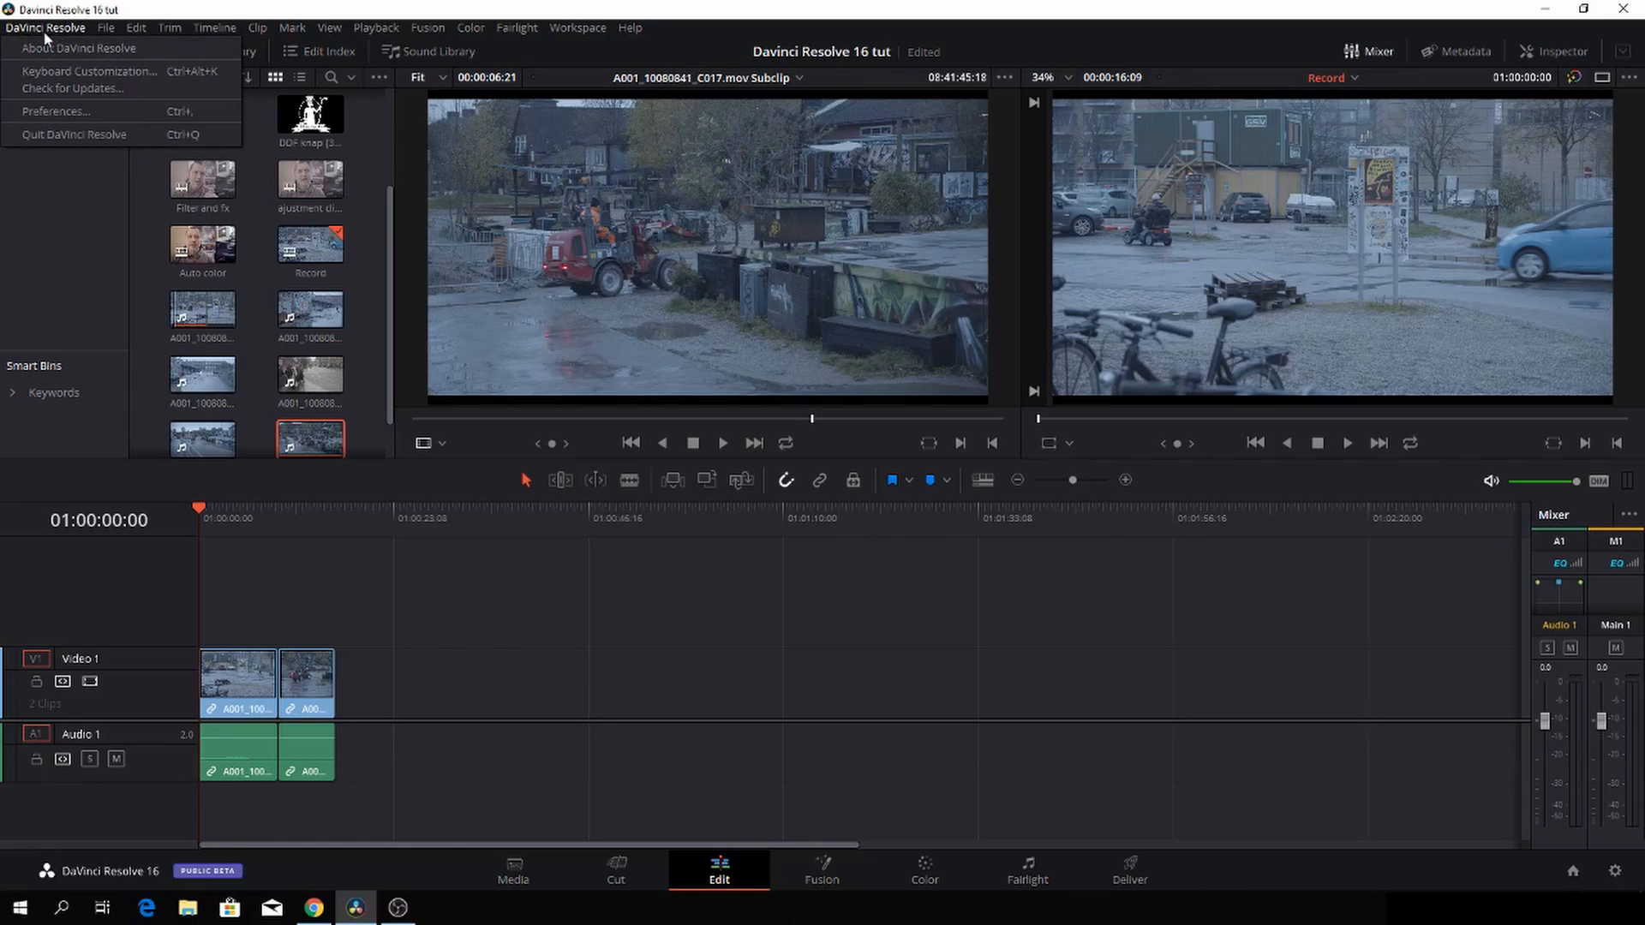
pyautogui.click(69, 89)
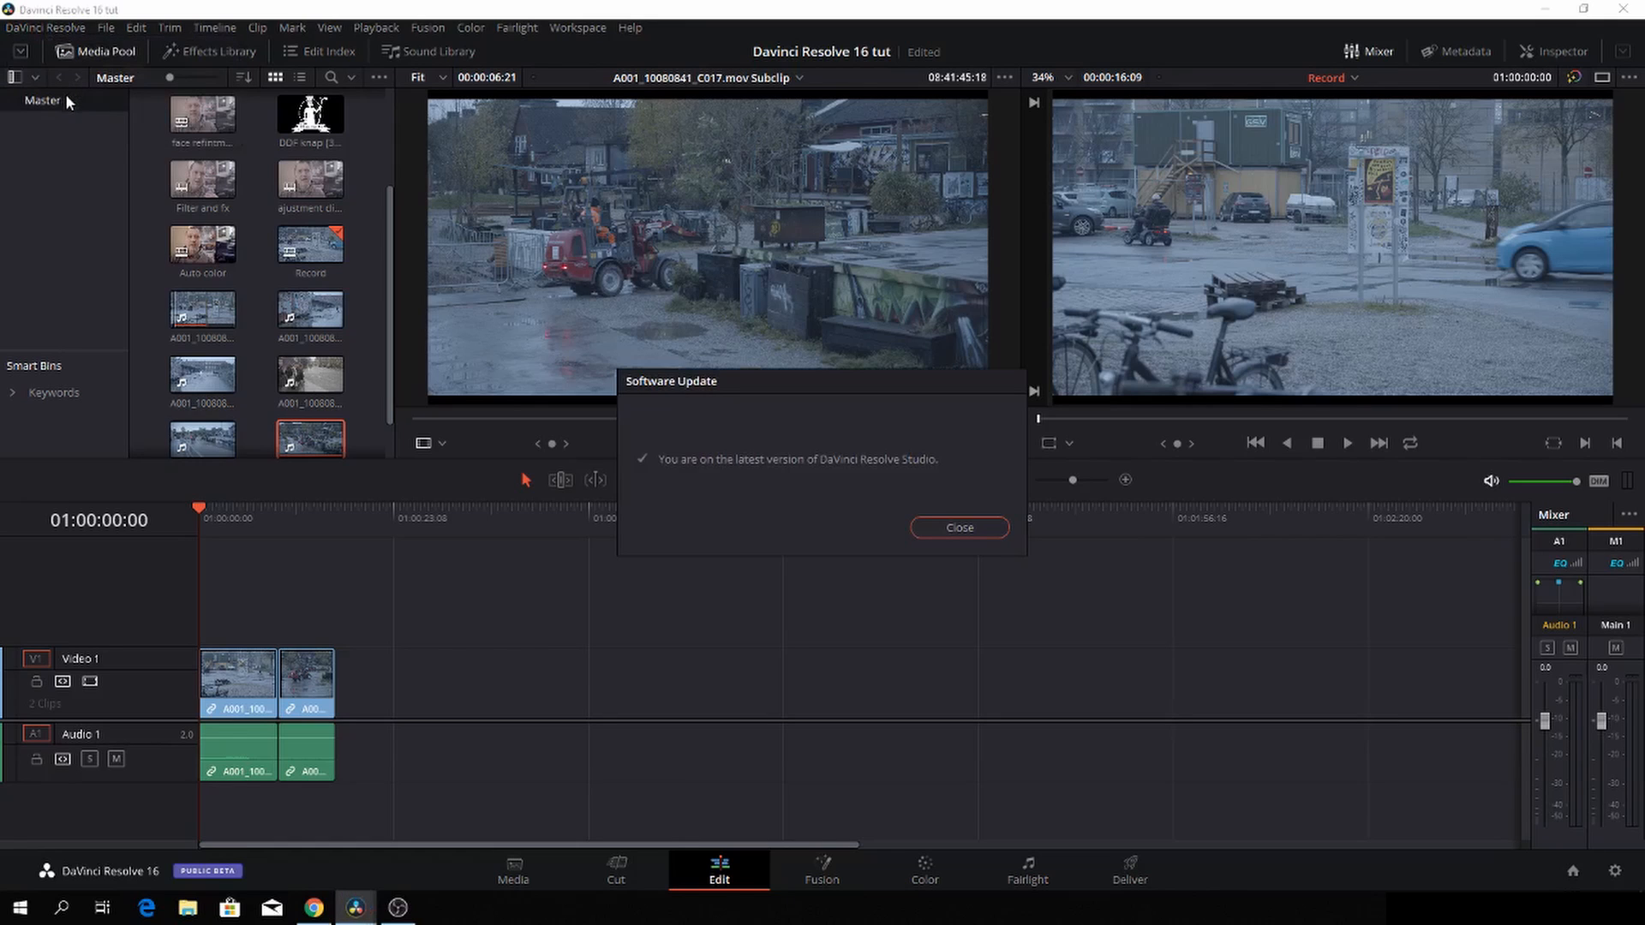
pyautogui.moveTo(857, 394)
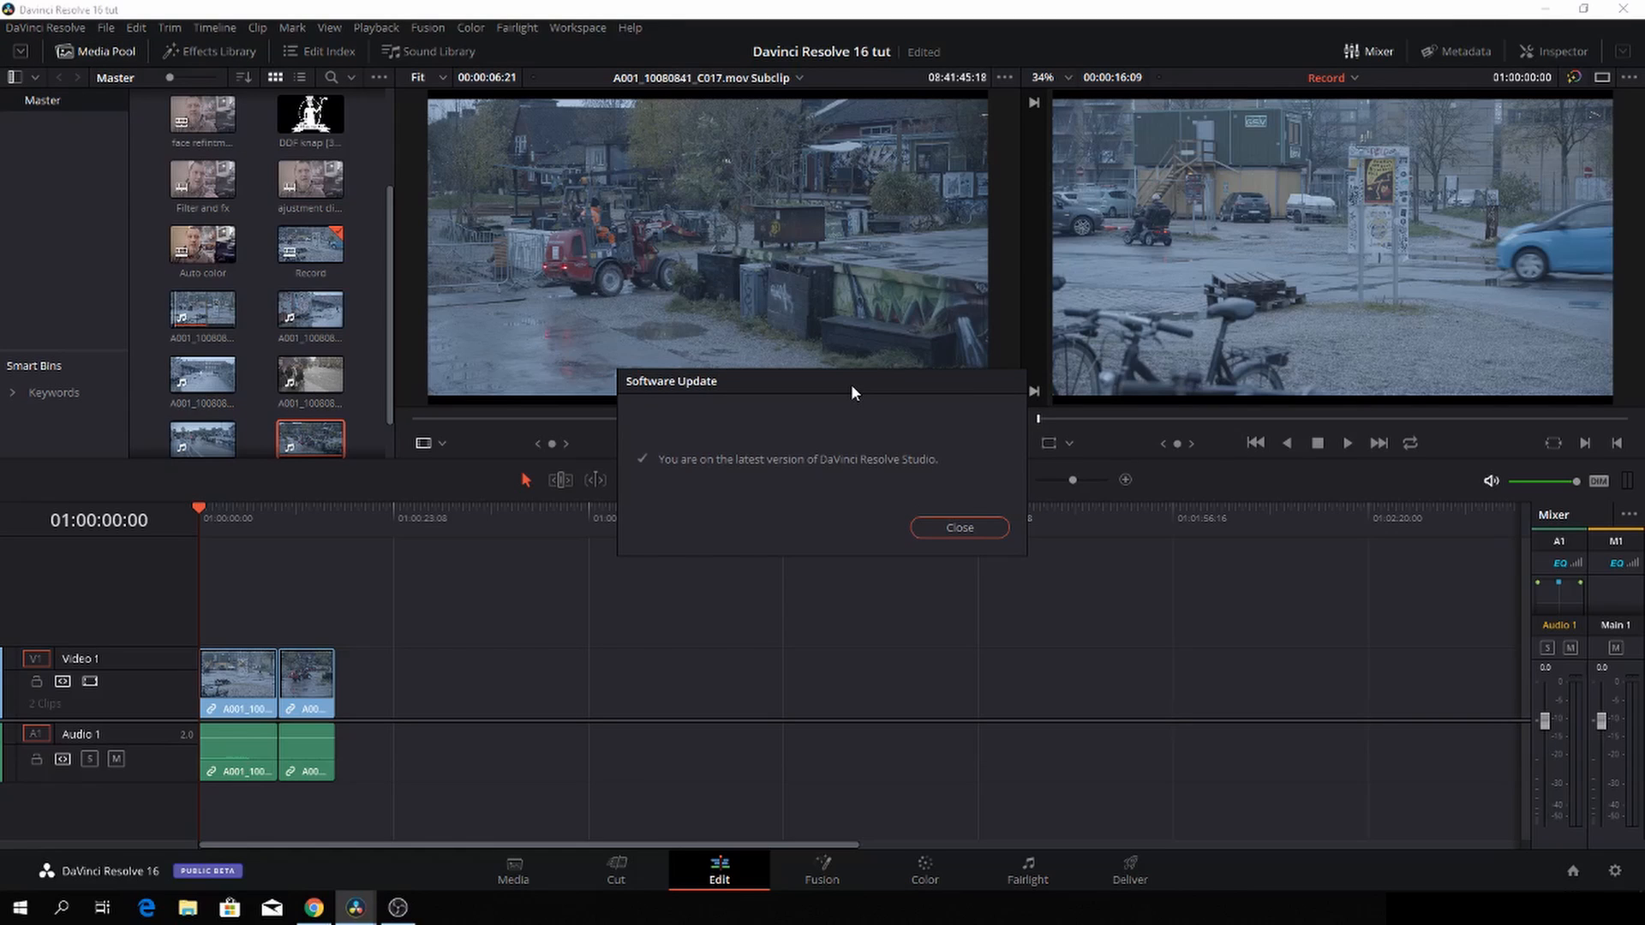
pyautogui.moveTo(969, 439)
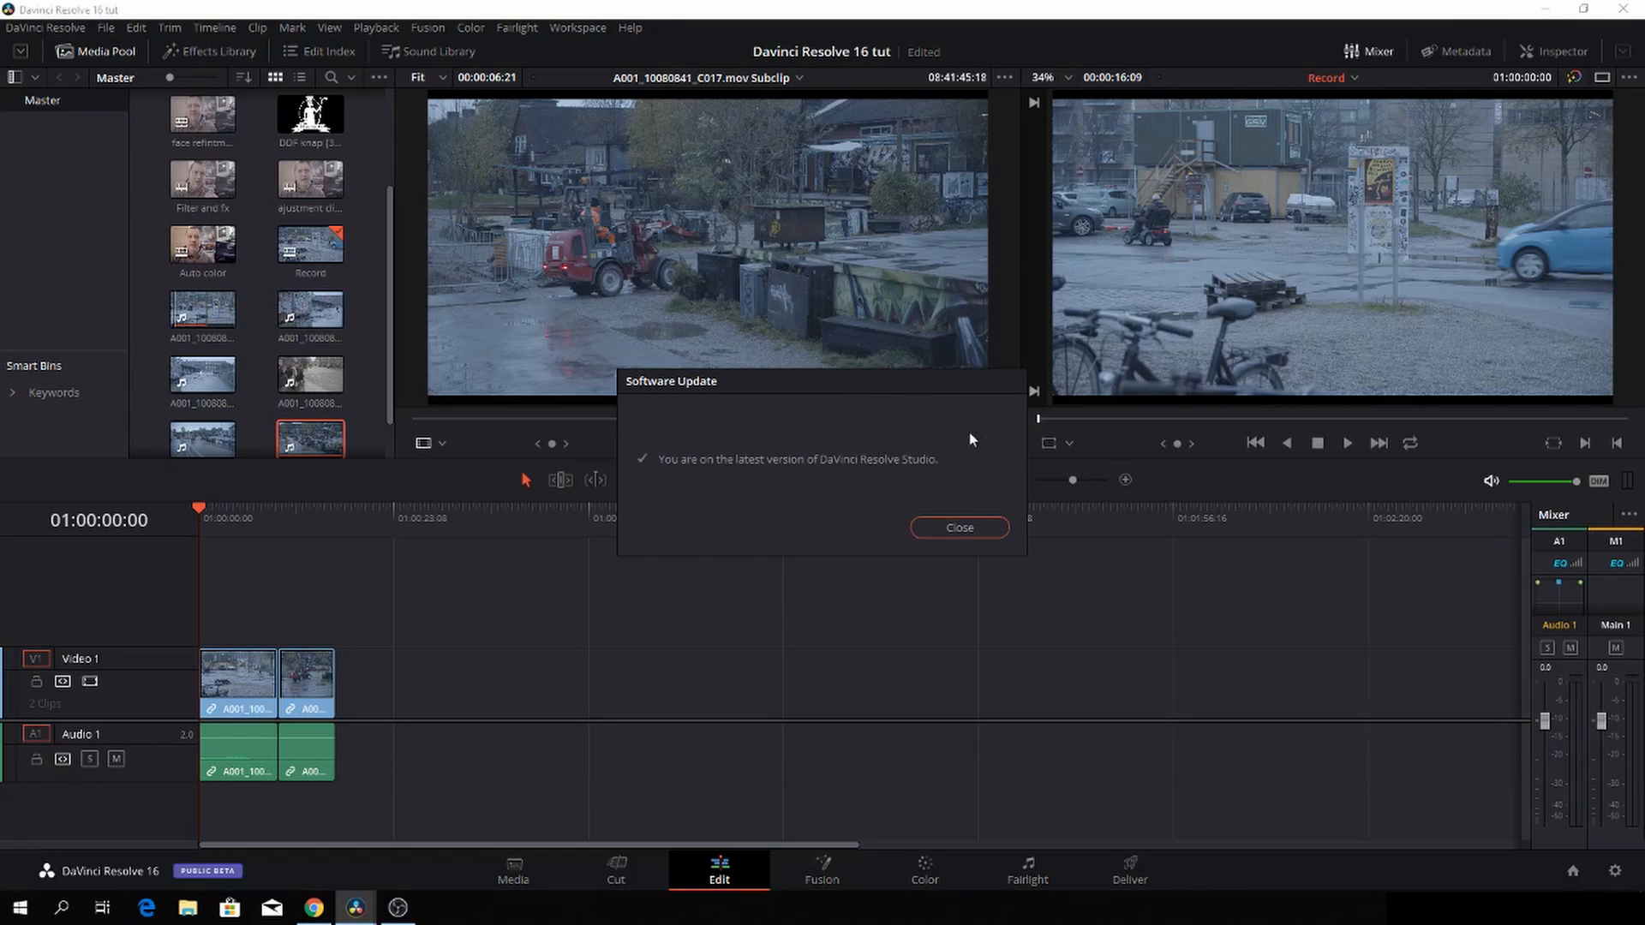
pyautogui.moveTo(995, 506)
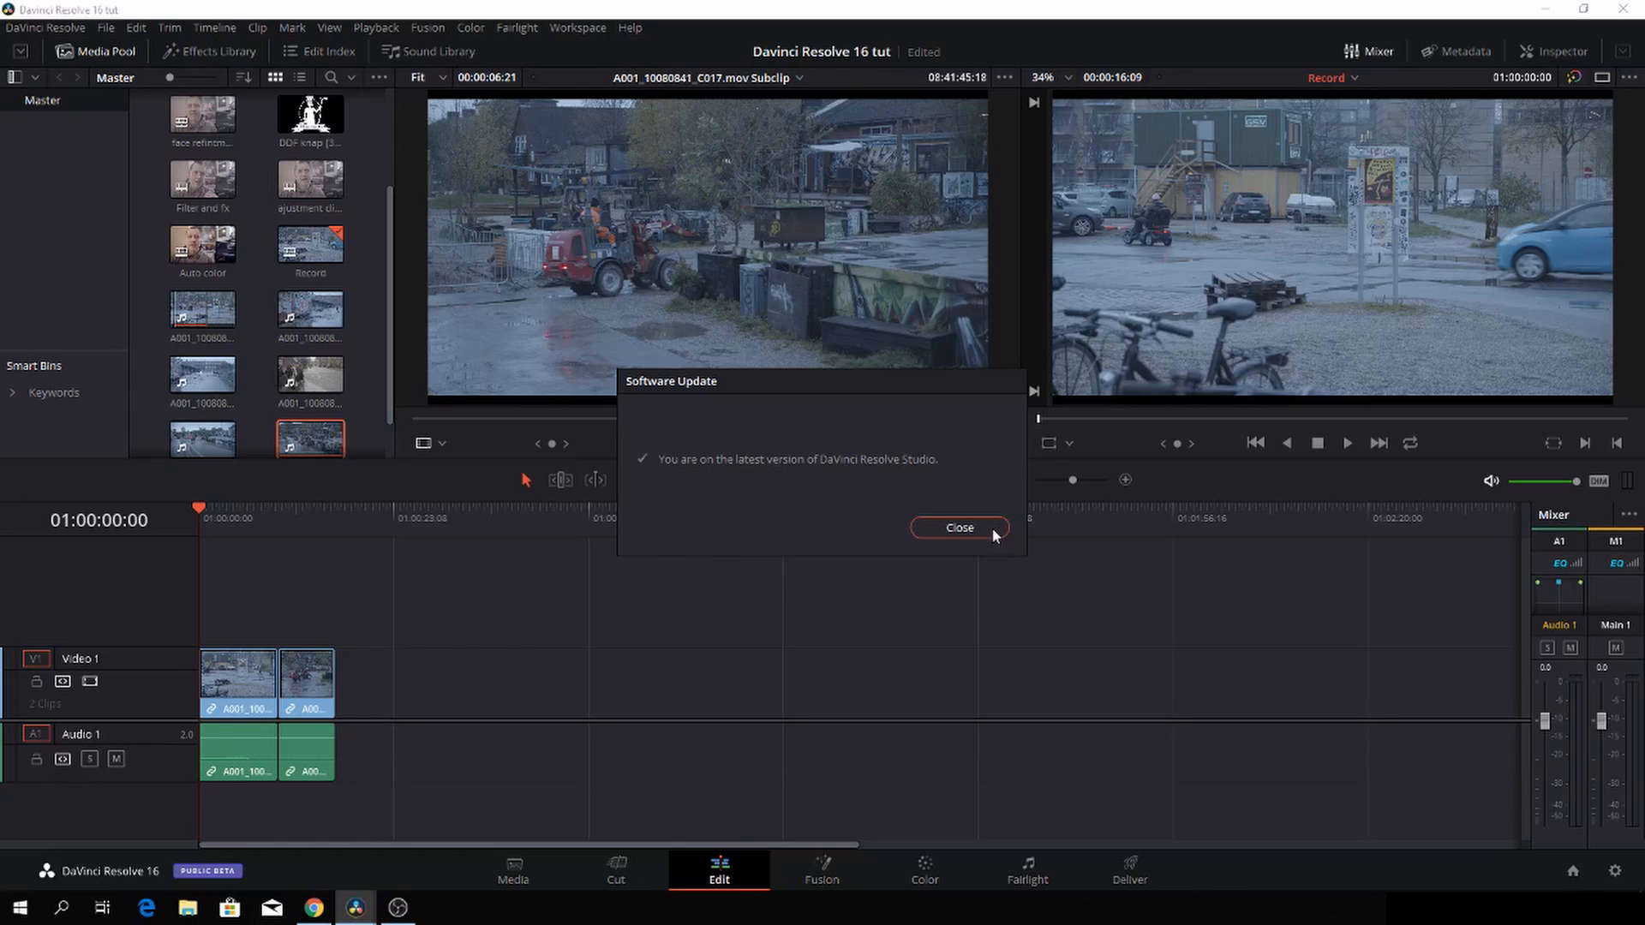
pyautogui.click(957, 527)
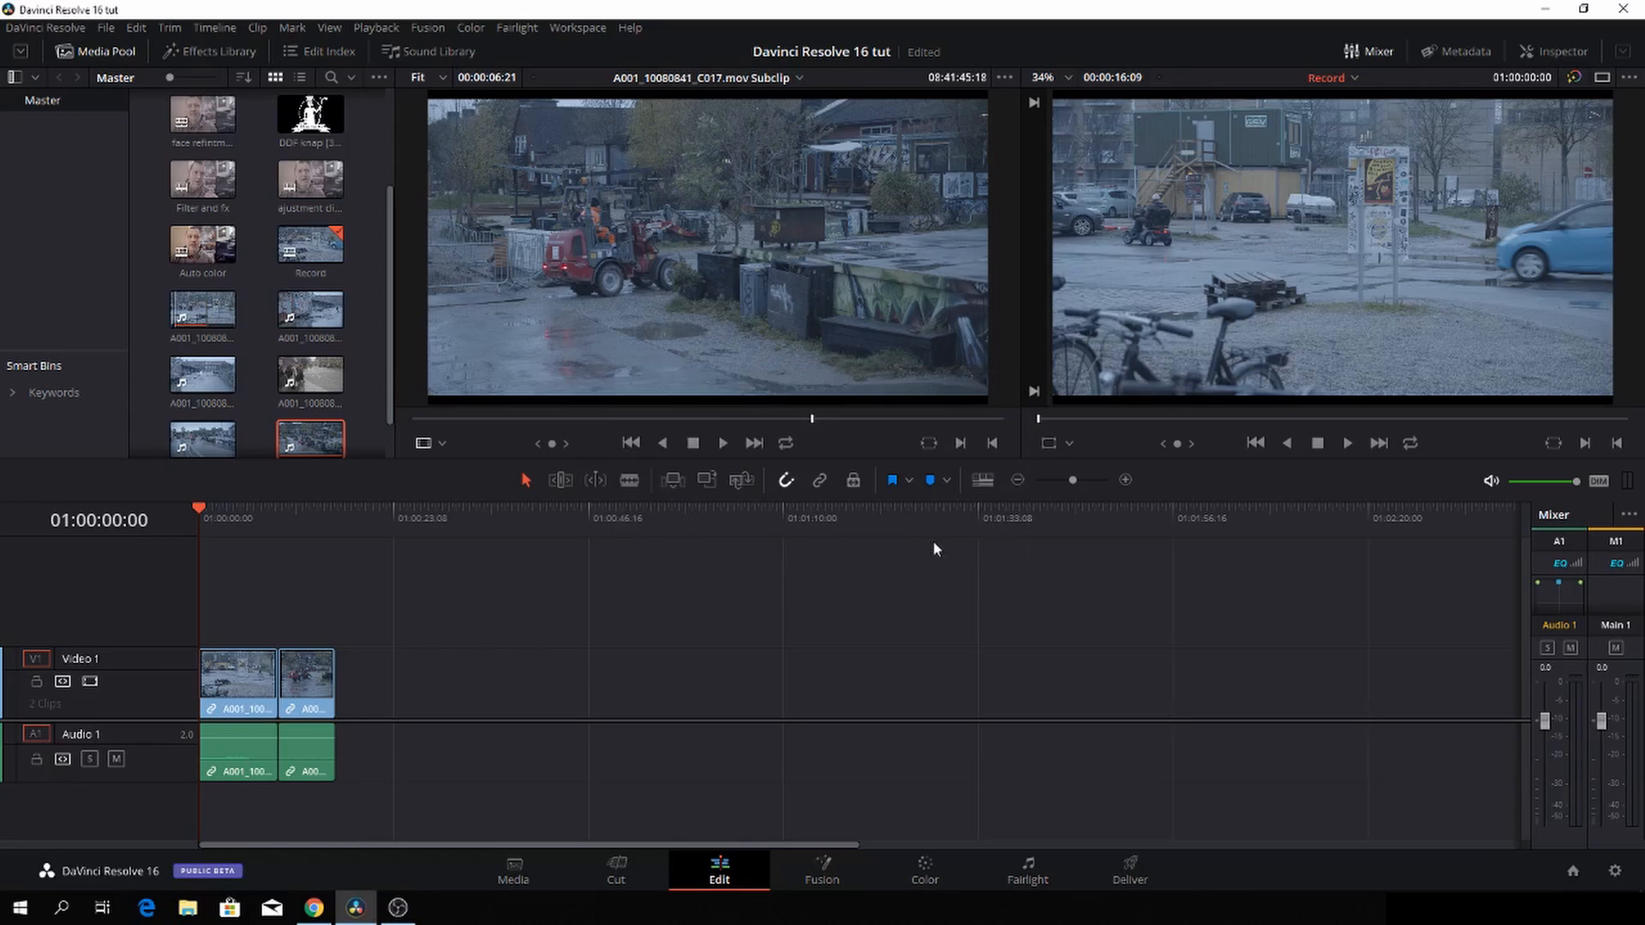
pyautogui.moveTo(858, 546)
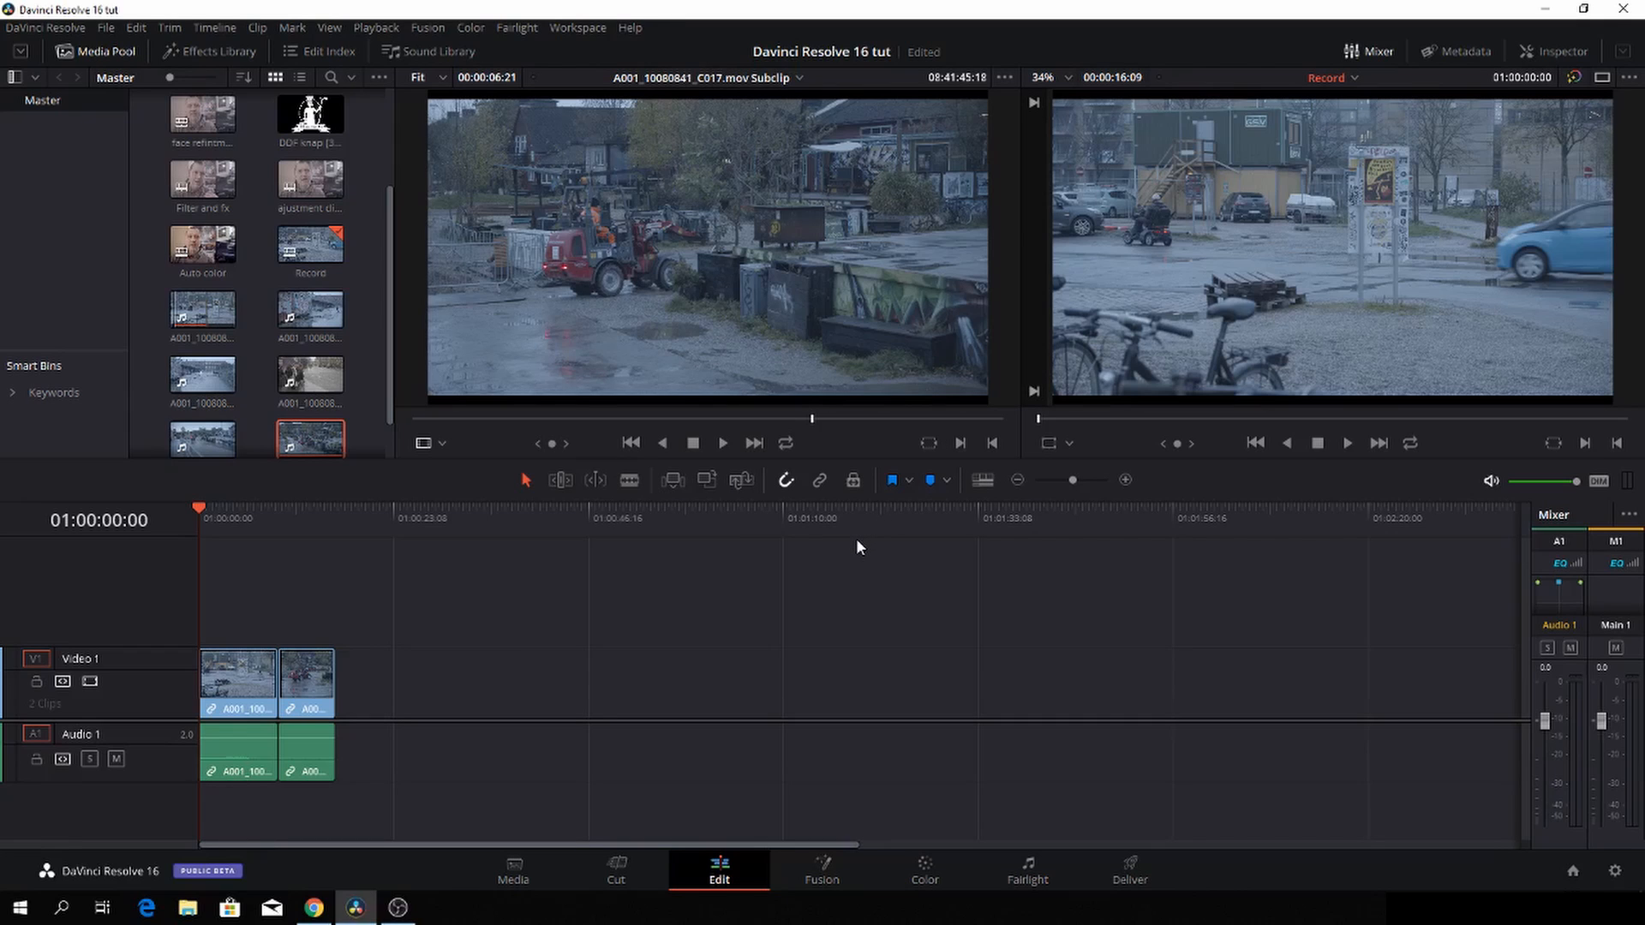
pyautogui.moveTo(813, 573)
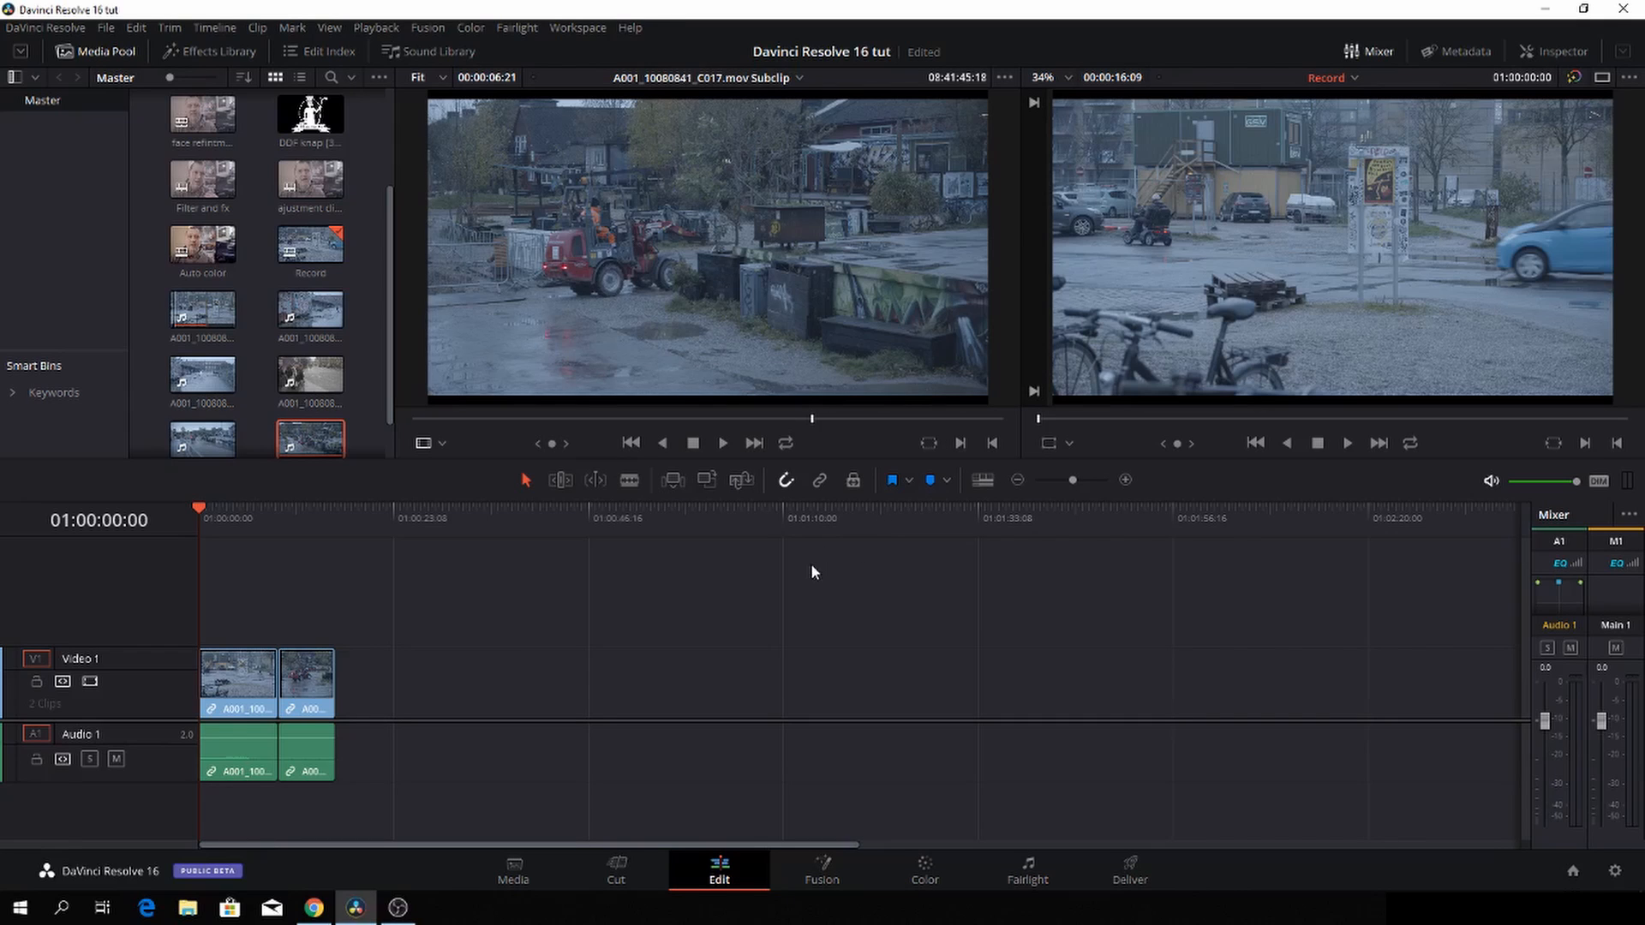
pyautogui.moveTo(719, 632)
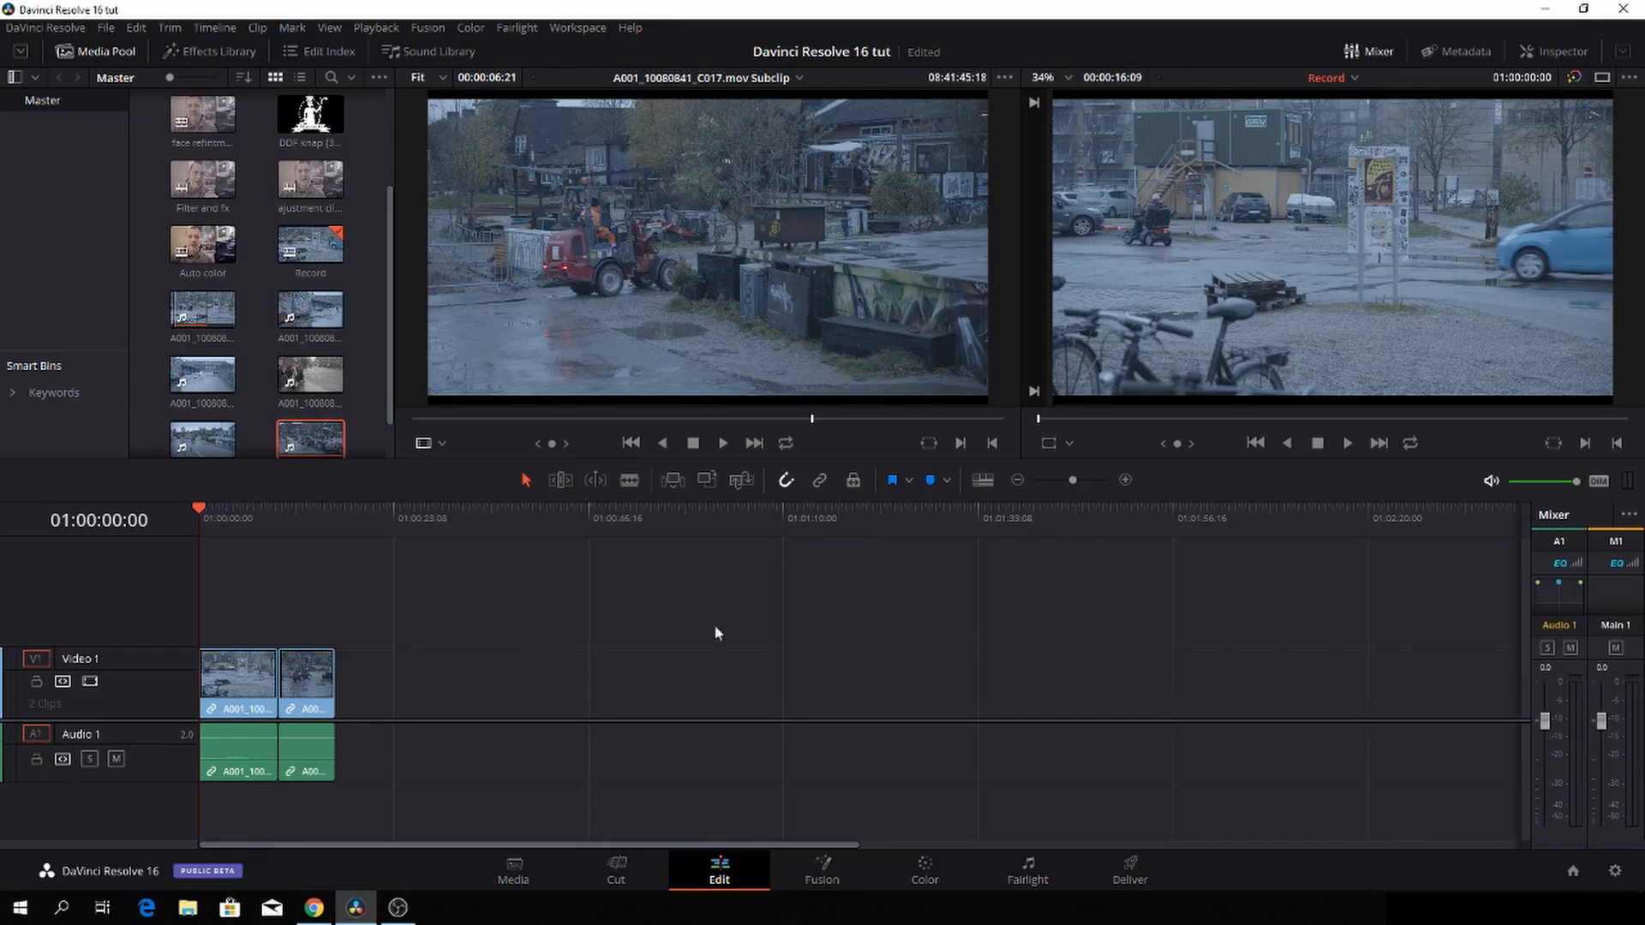
pyautogui.click(924, 869)
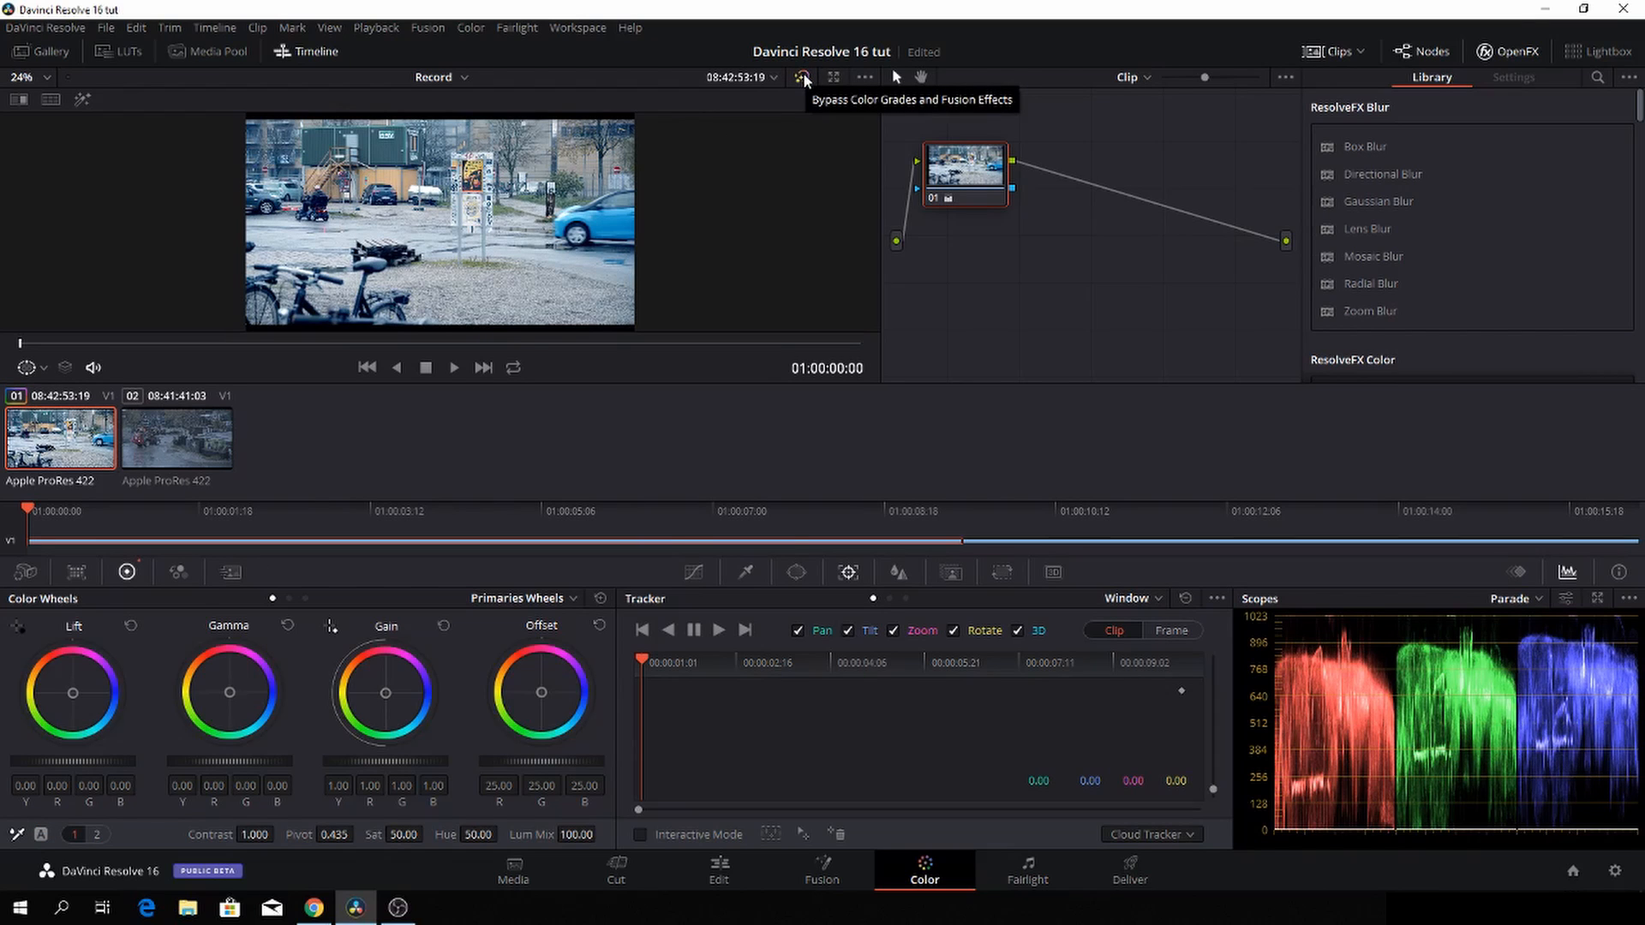
pyautogui.click(805, 76)
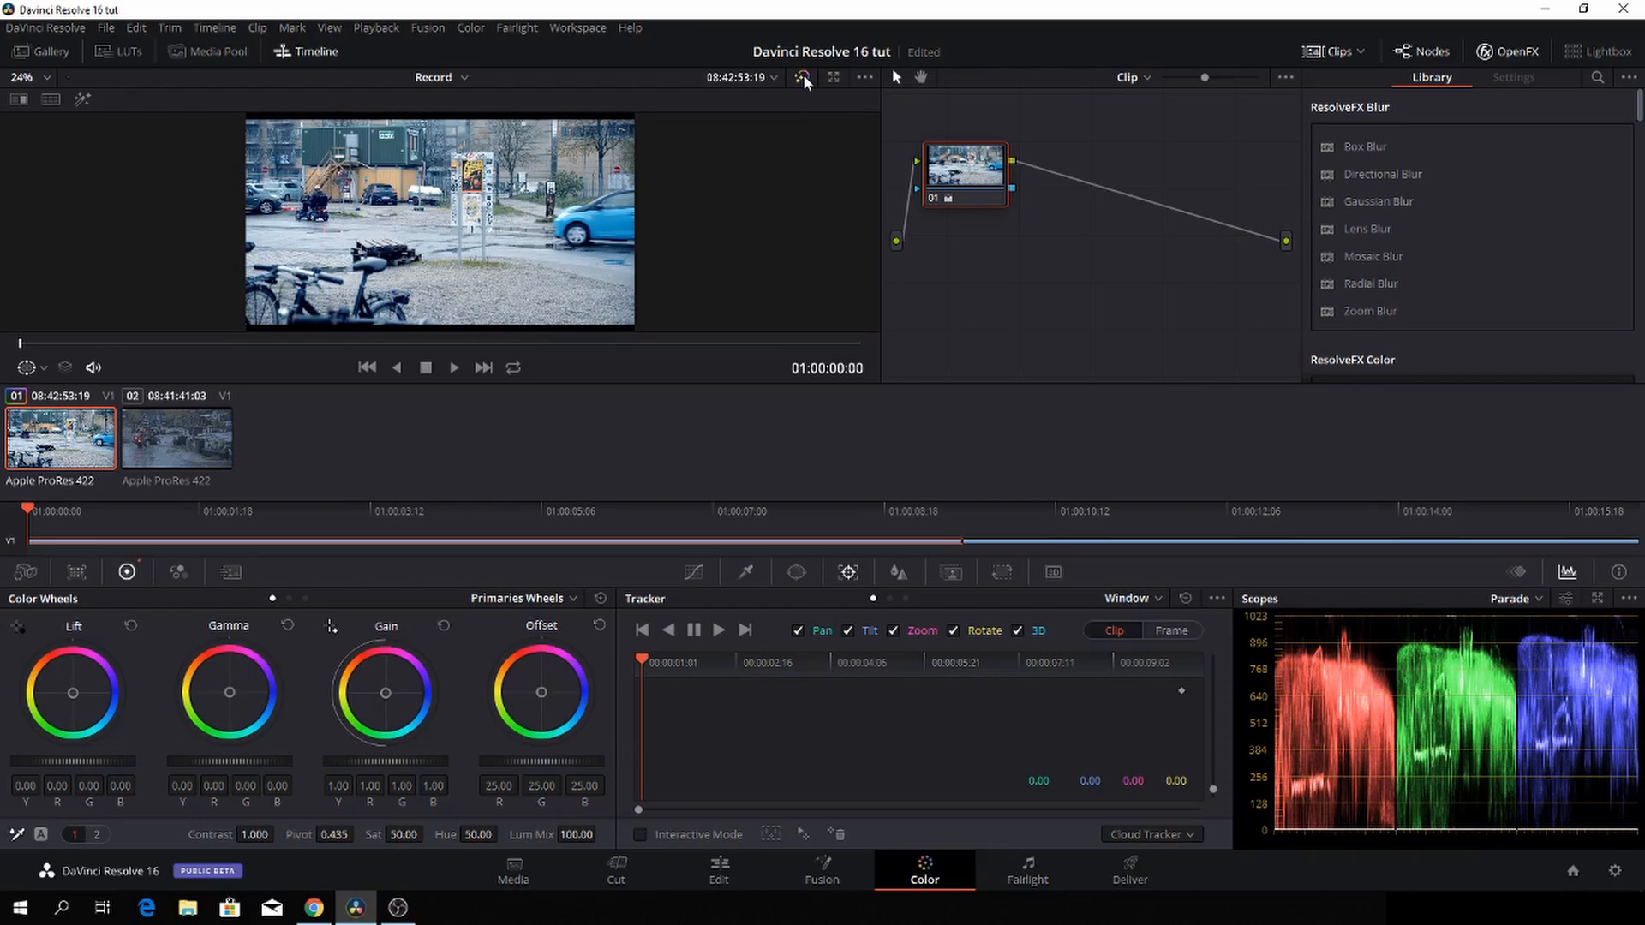
pyautogui.moveTo(803, 76)
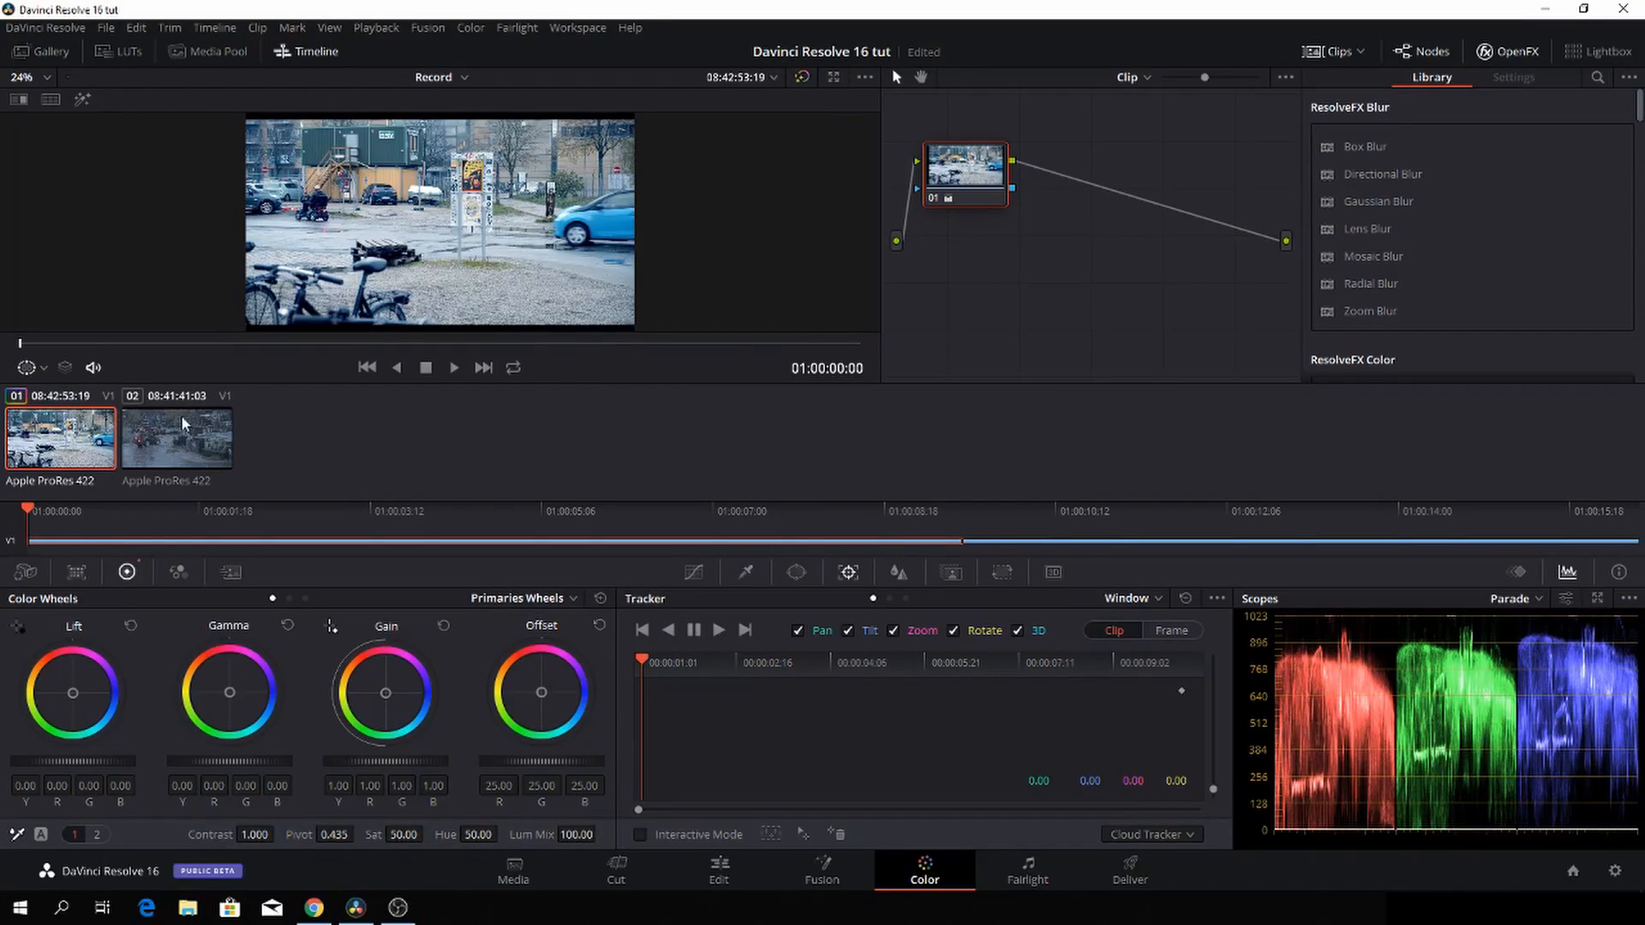
# - Select the second timeline clip and apply Auto Color to it
pyautogui.click(176, 439)
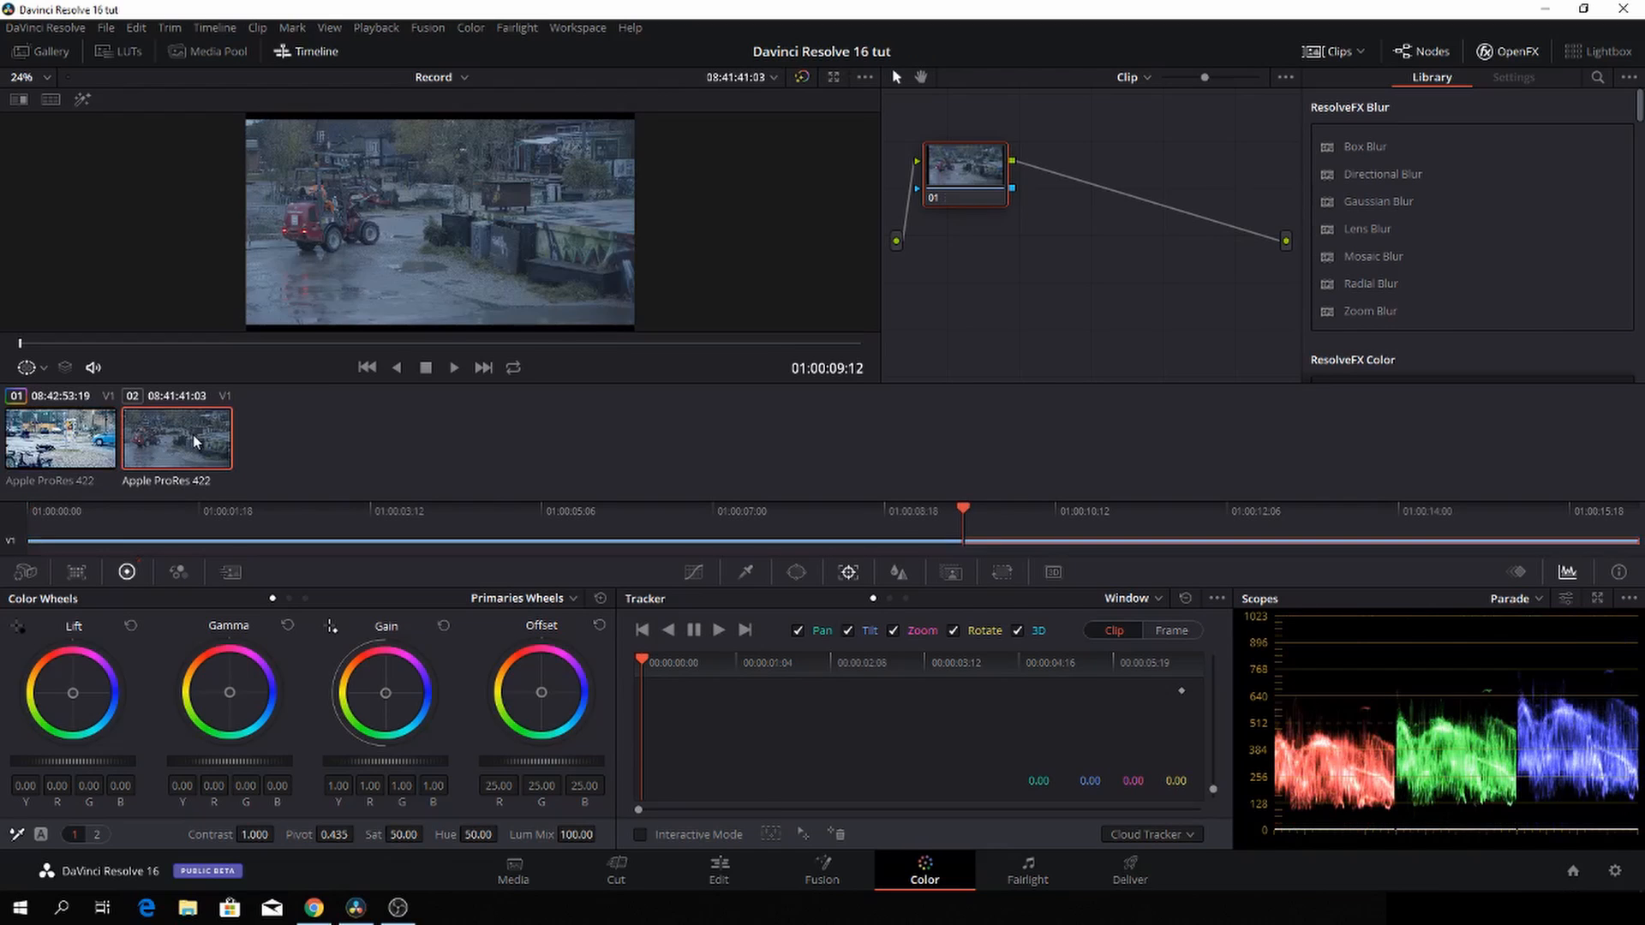
pyautogui.moveTo(184, 495)
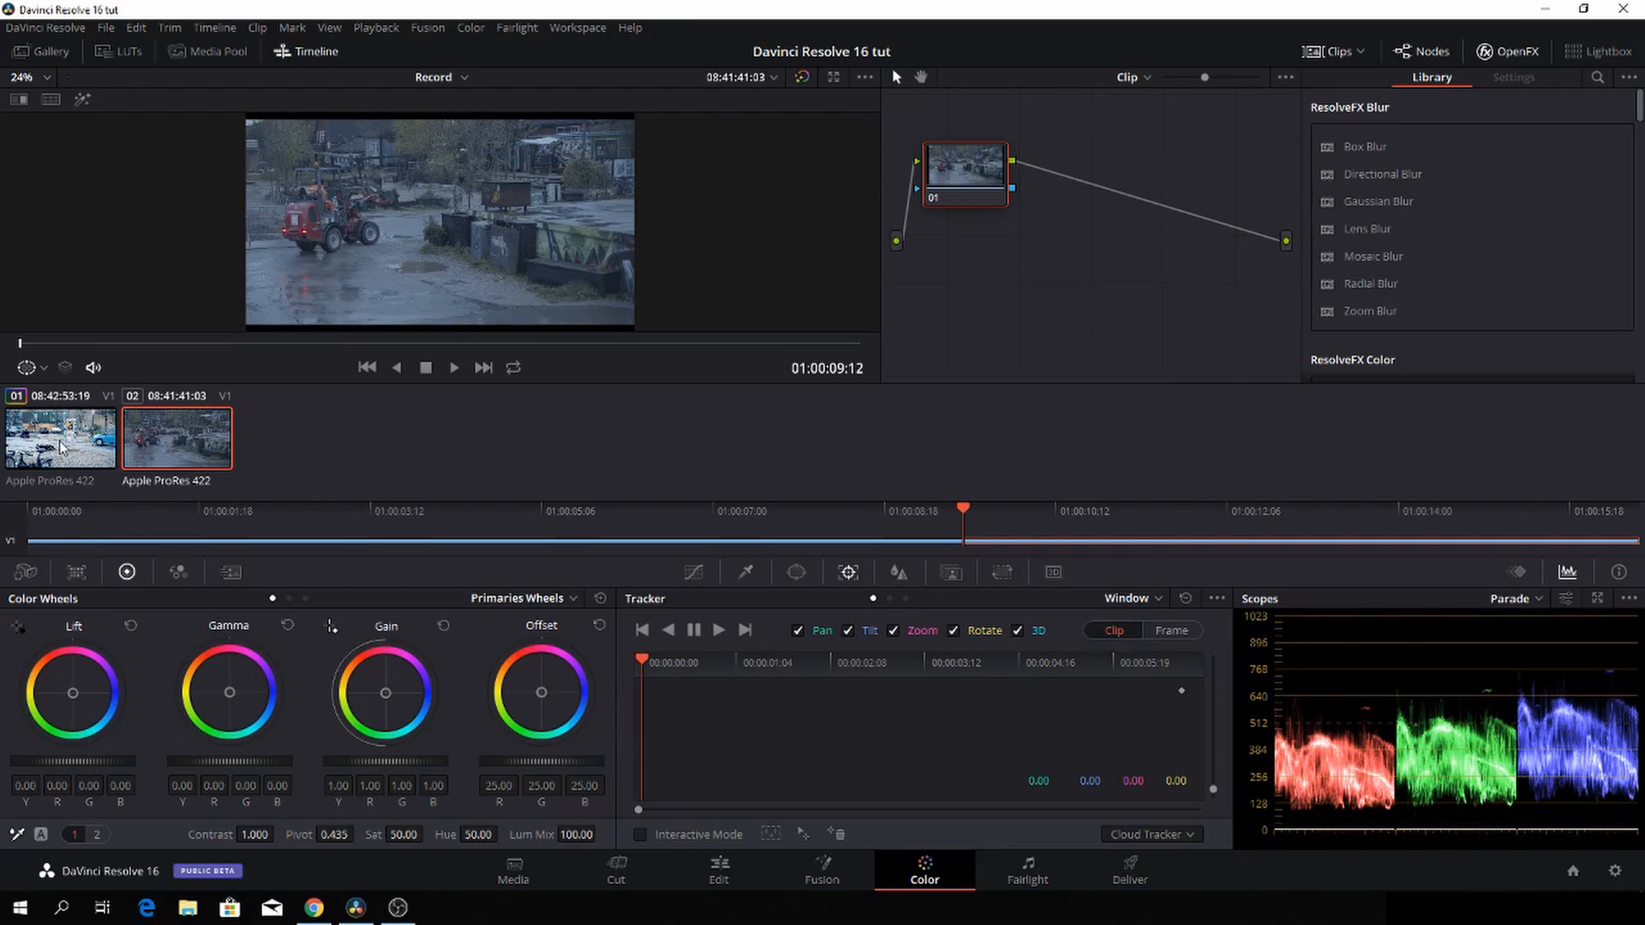
pyautogui.moveTo(63, 449)
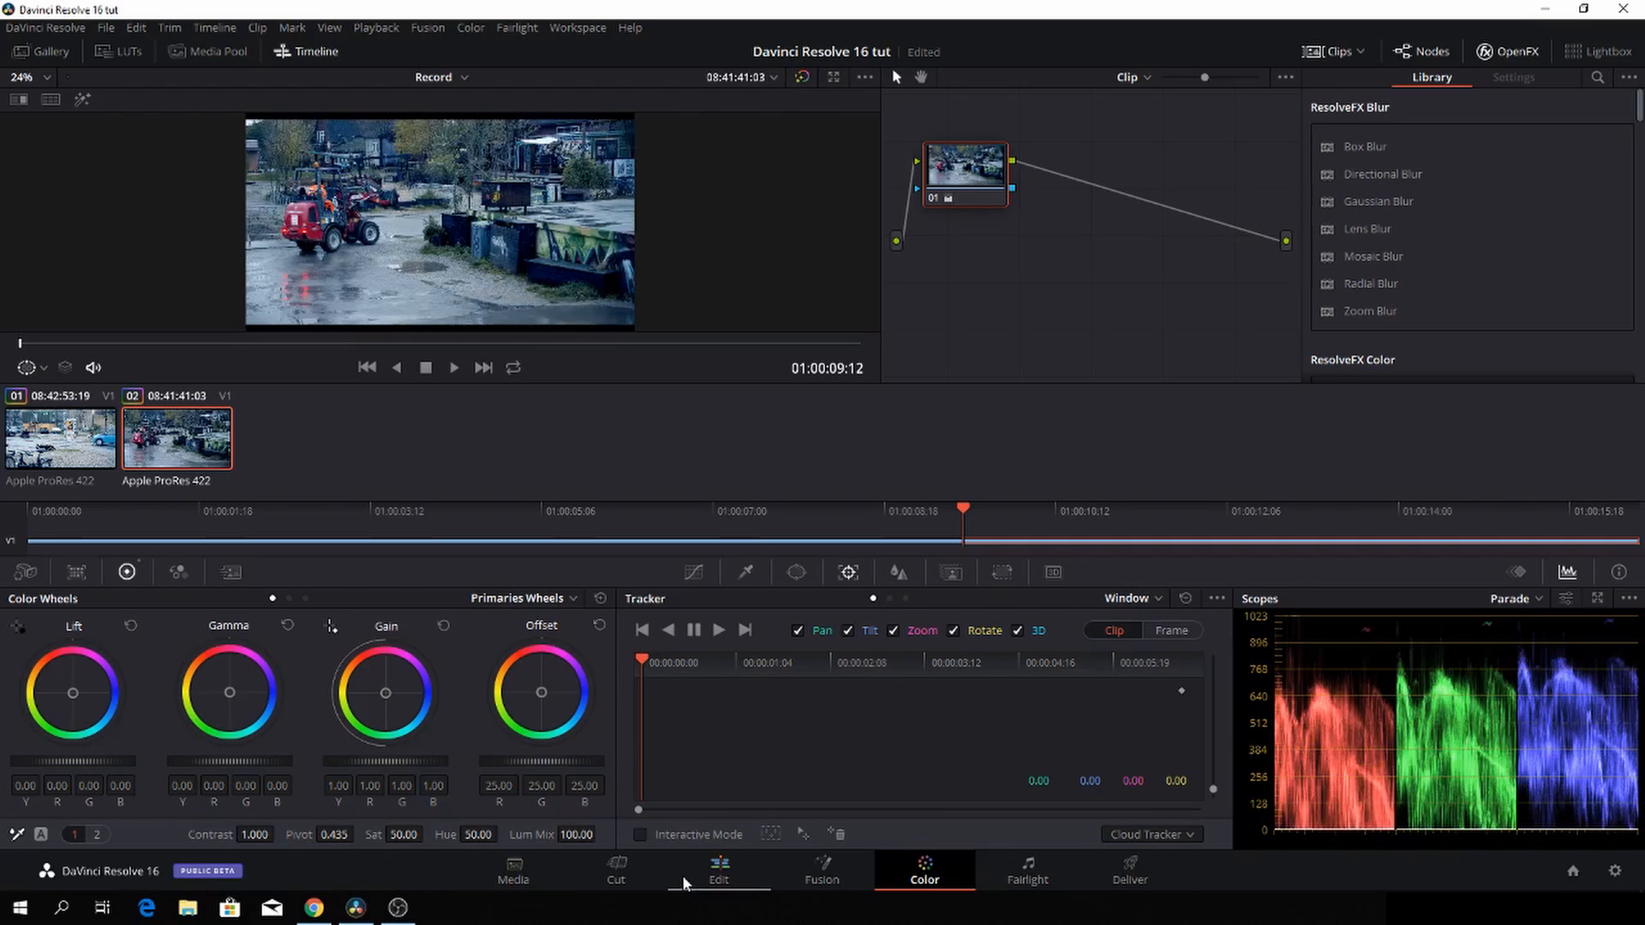
pyautogui.click(60, 437)
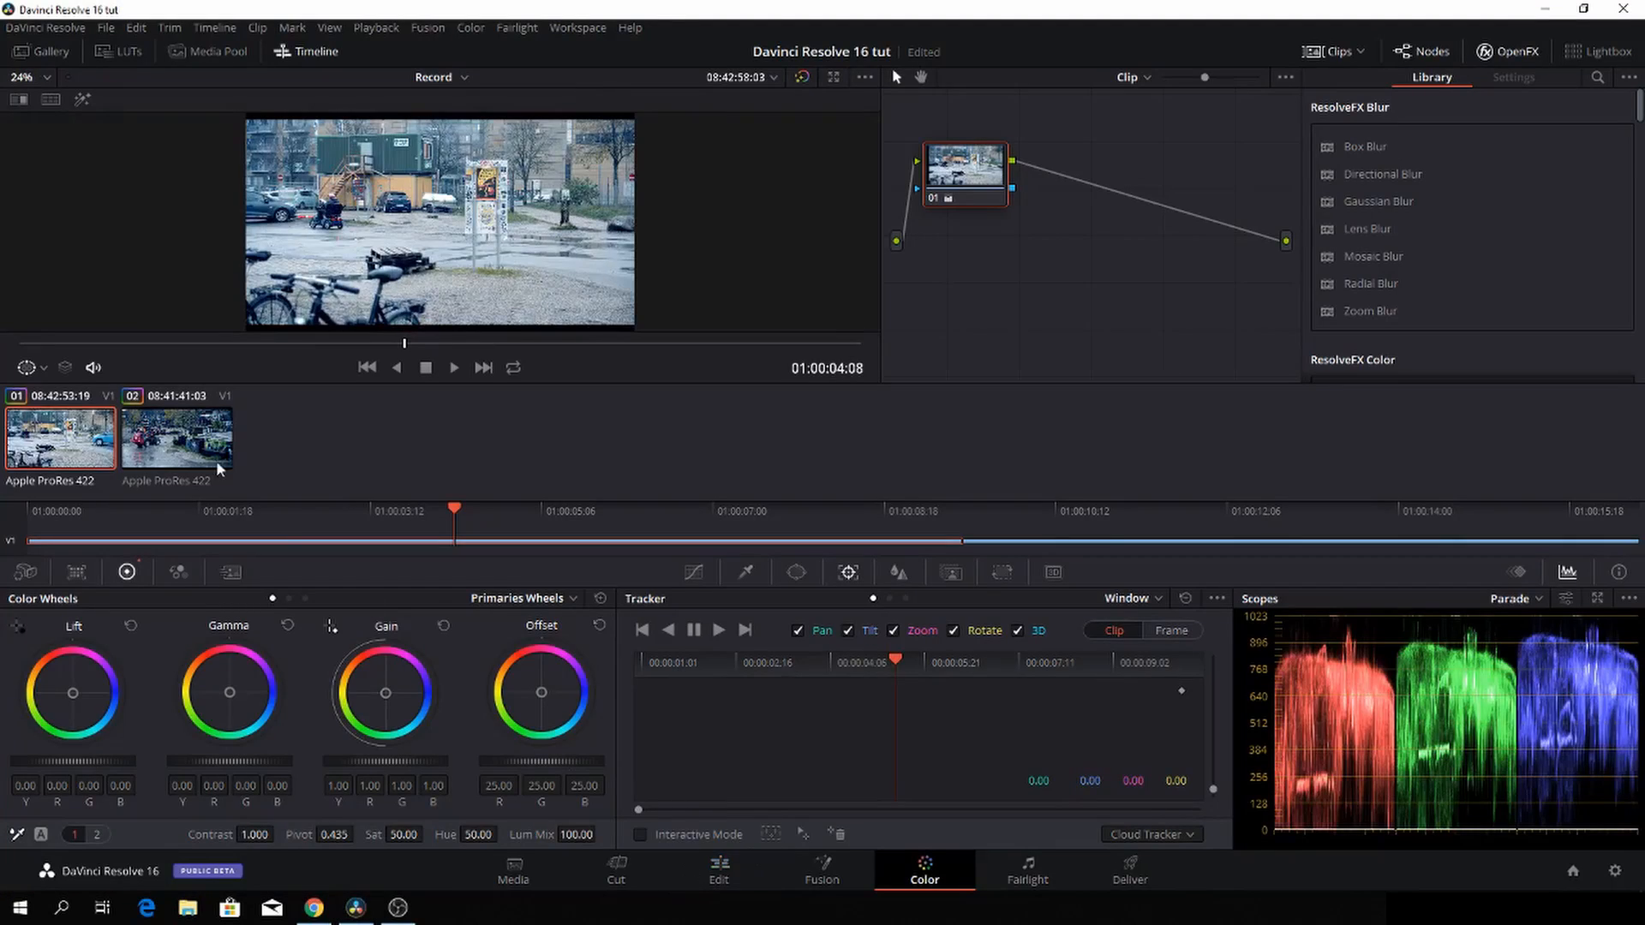
pyautogui.moveTo(639, 486)
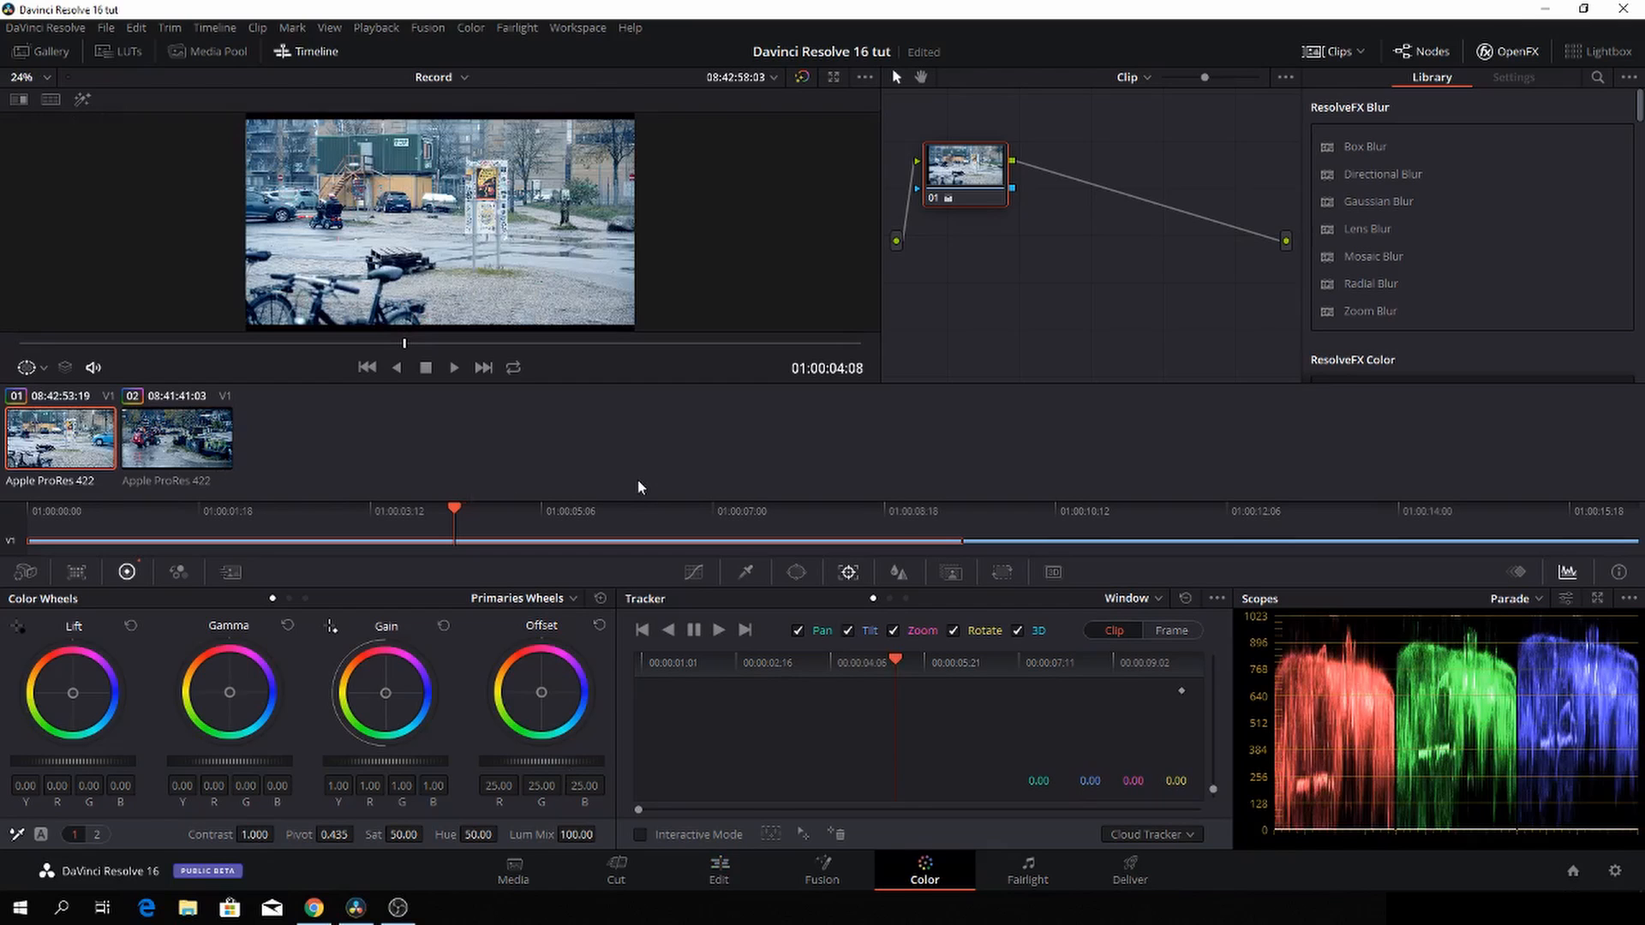
pyautogui.moveTo(123, 74)
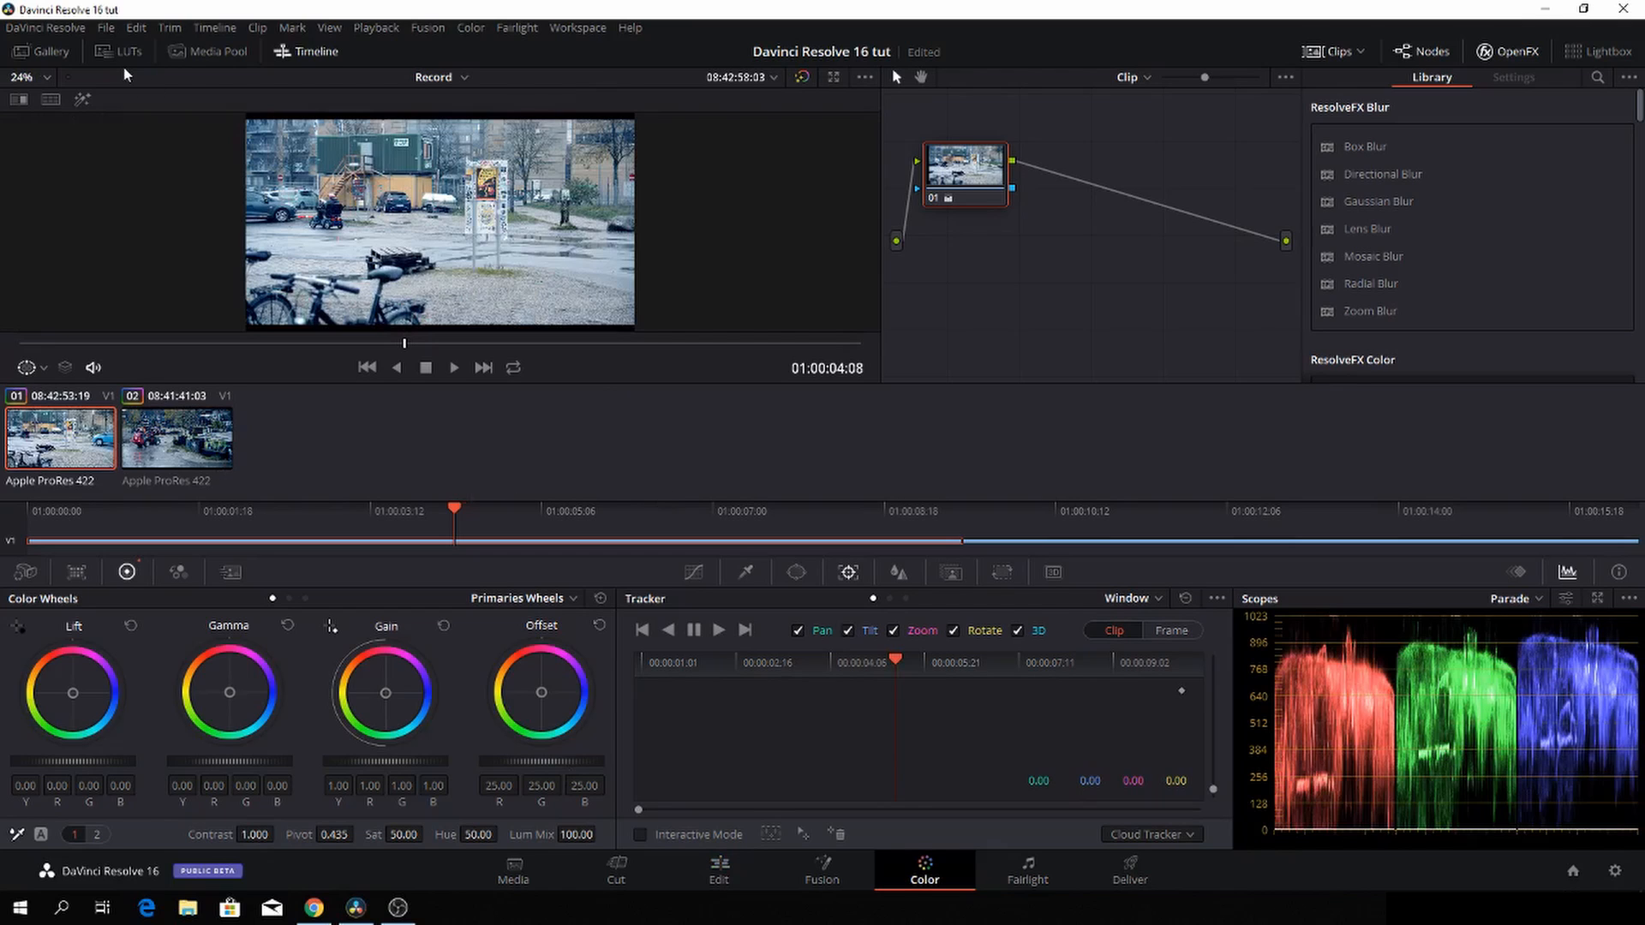
pyautogui.moveTo(452, 368)
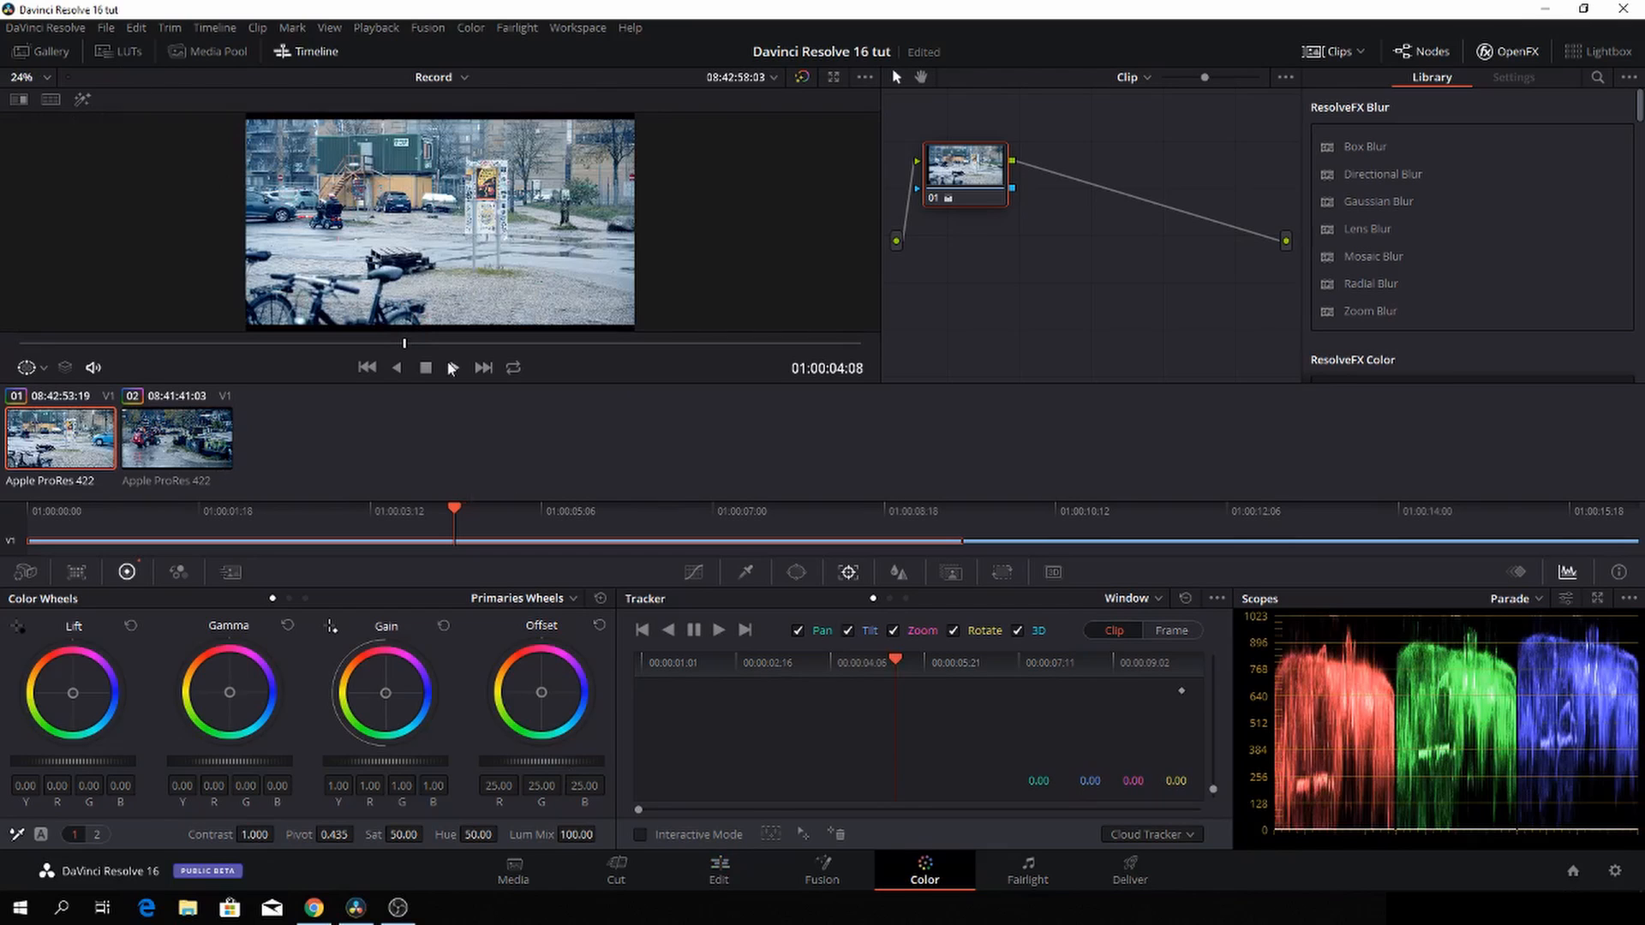